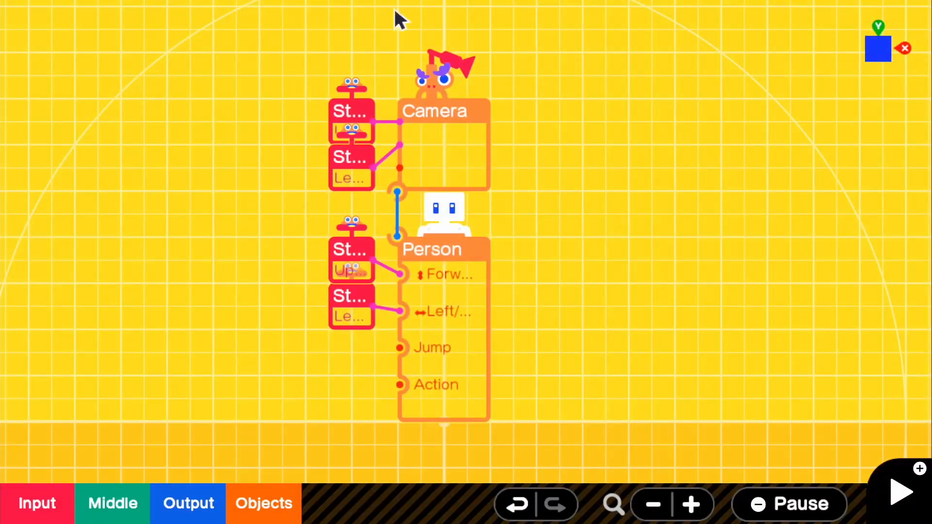
pyautogui.moveTo(644, 243)
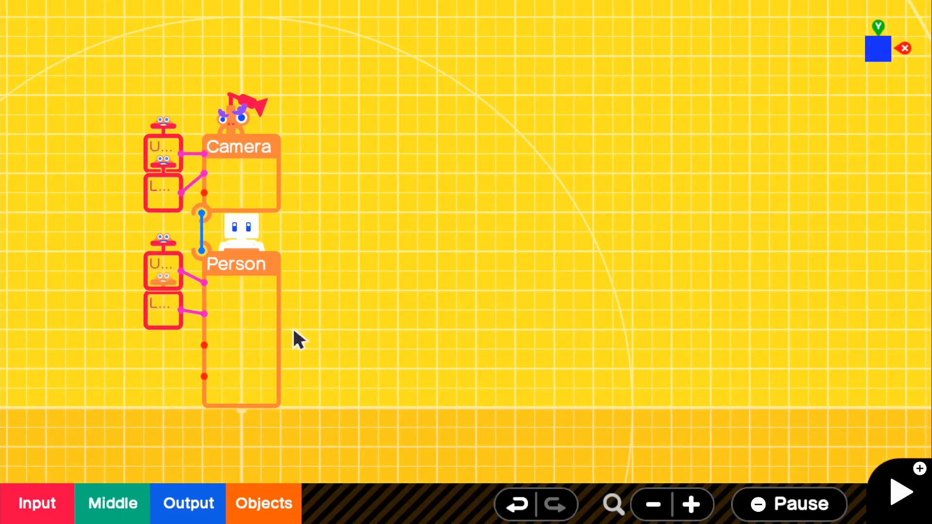
pyautogui.moveTo(271, 347)
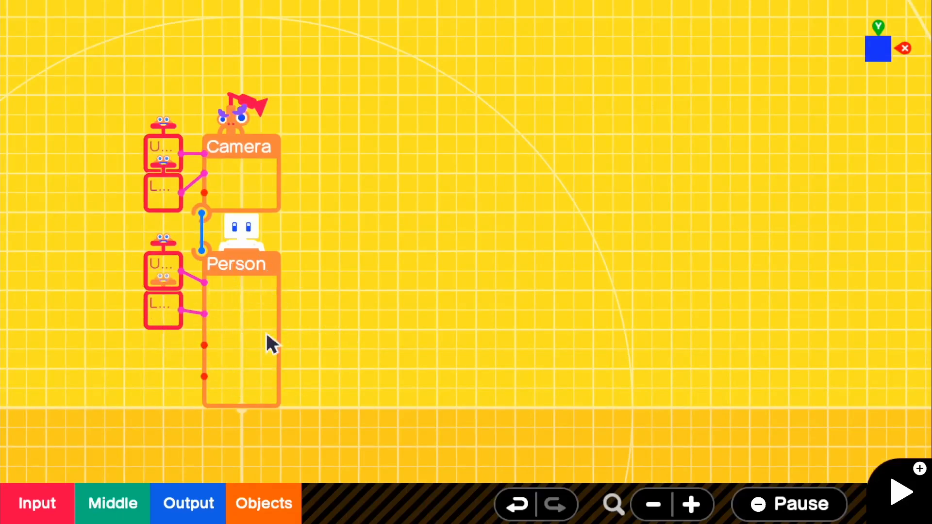
# Step: Add a Location Sensor node from Objects > Sensors and connect it to the Person Nodon
pyautogui.click(263, 503)
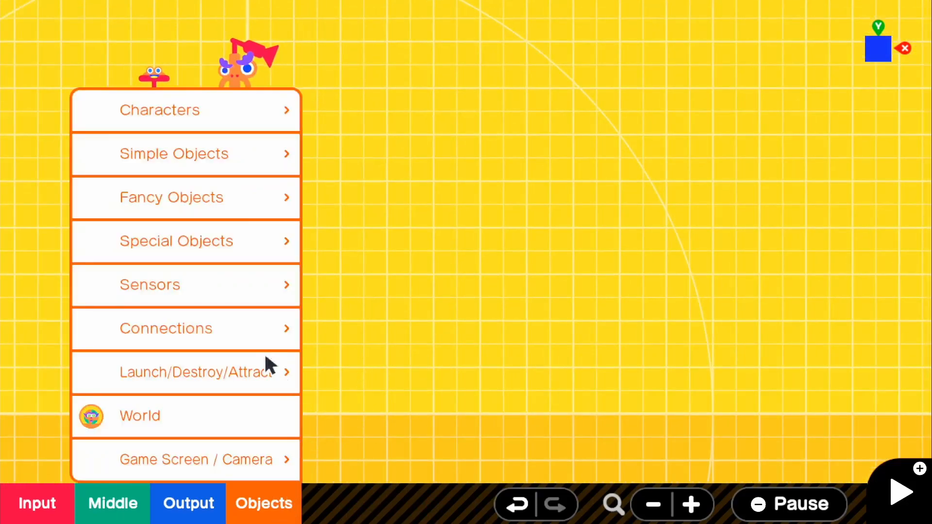
pyautogui.click(150, 284)
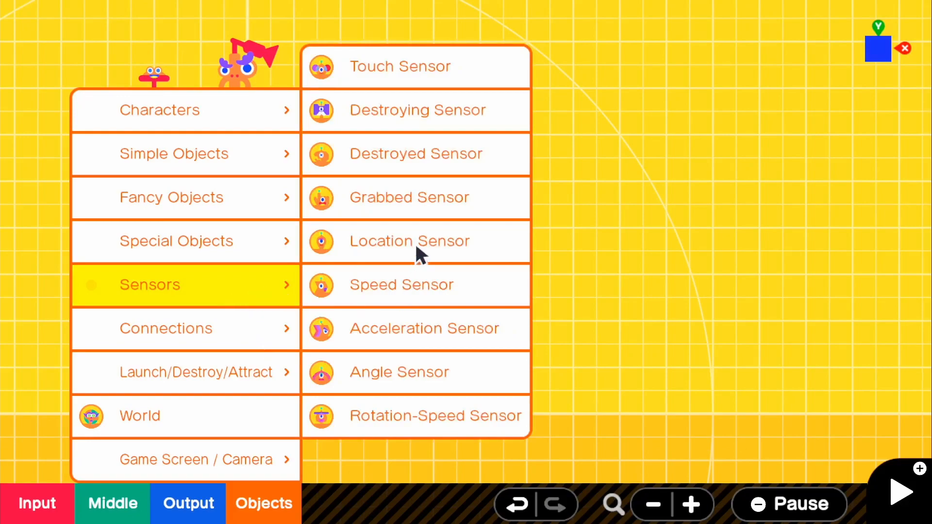
pyautogui.click(409, 241)
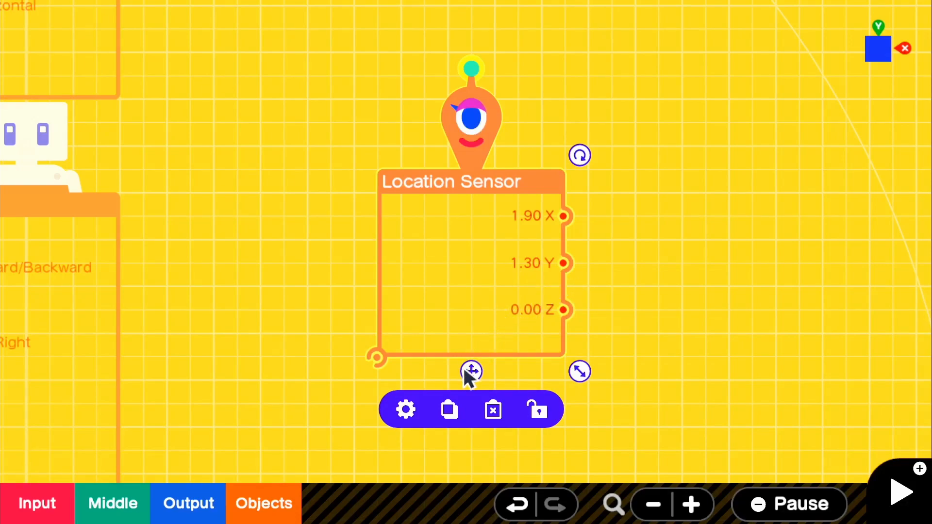
pyautogui.moveTo(237, 324)
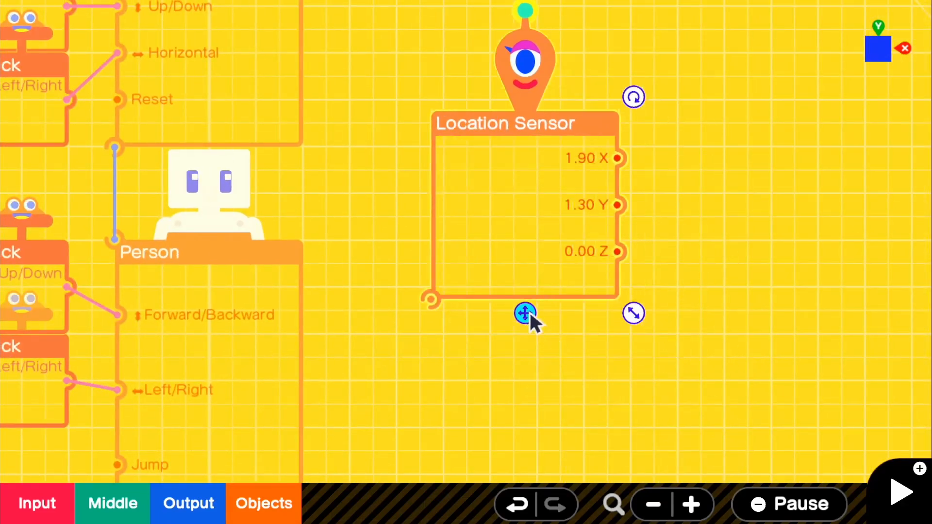
pyautogui.moveTo(524, 313); pyautogui.dragTo(443, 254)
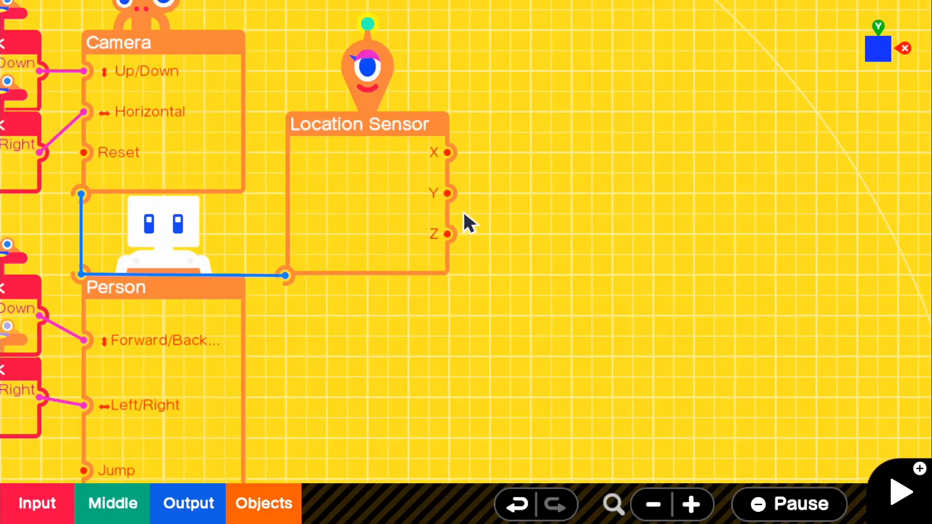
pyautogui.moveTo(464, 205)
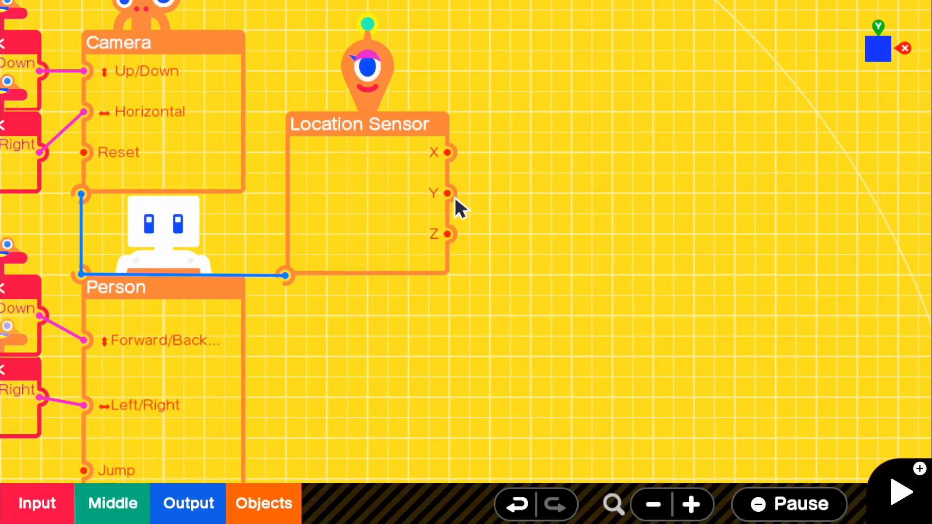
pyautogui.moveTo(125, 520)
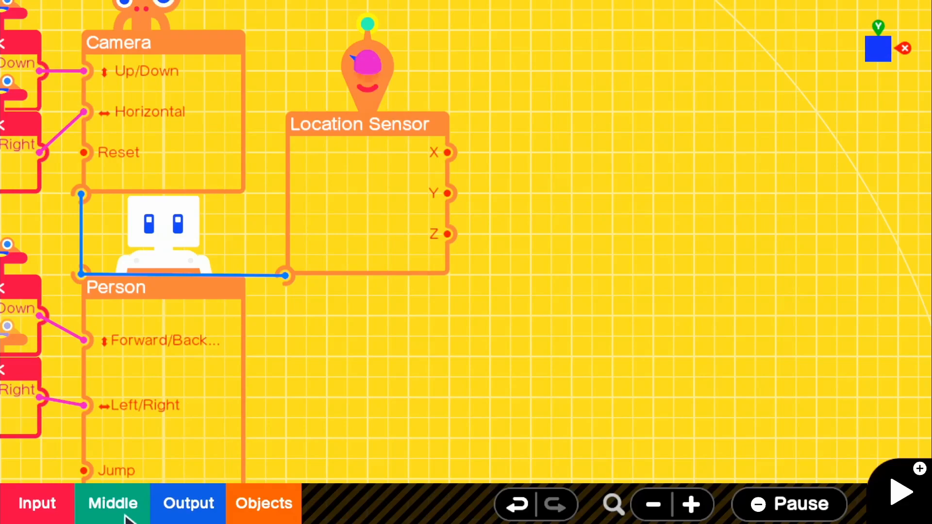
# Step: Add a less-than Comparison node from the middle nodes
pyautogui.click(111, 503)
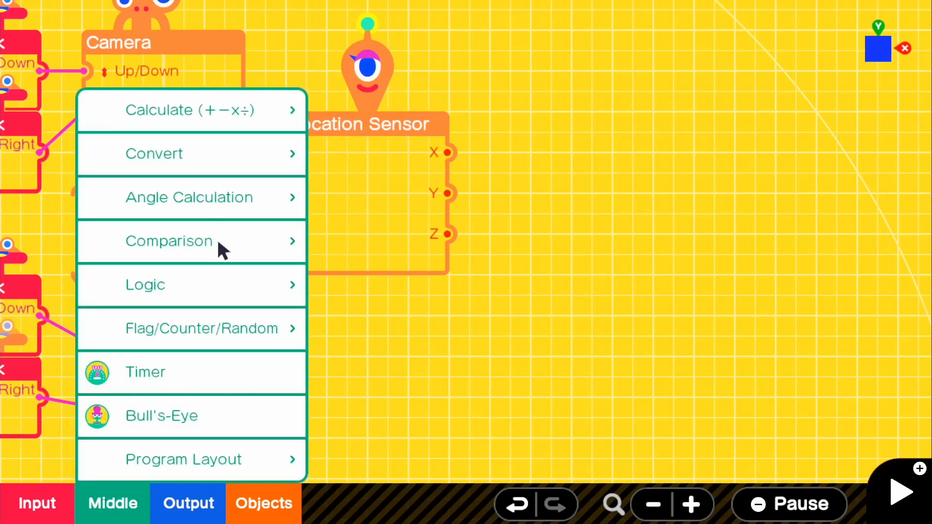
pyautogui.click(168, 241)
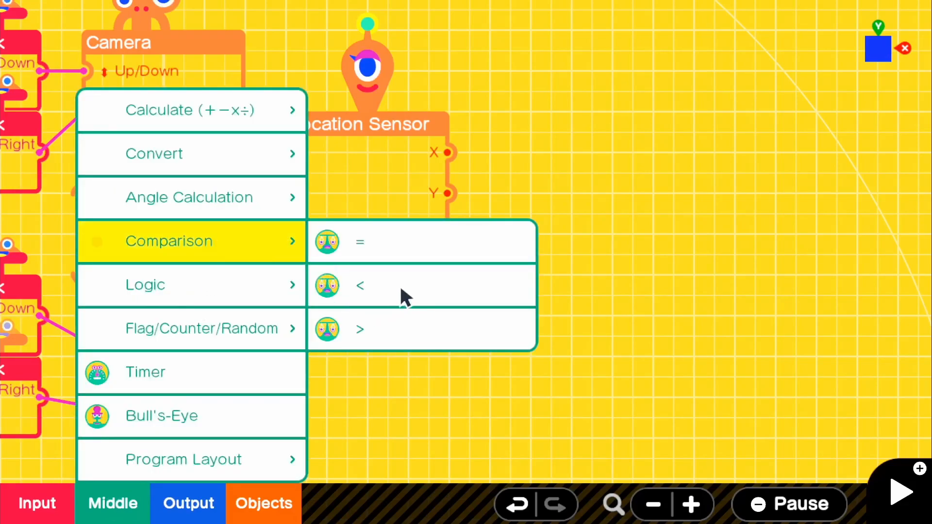
pyautogui.moveTo(415, 297)
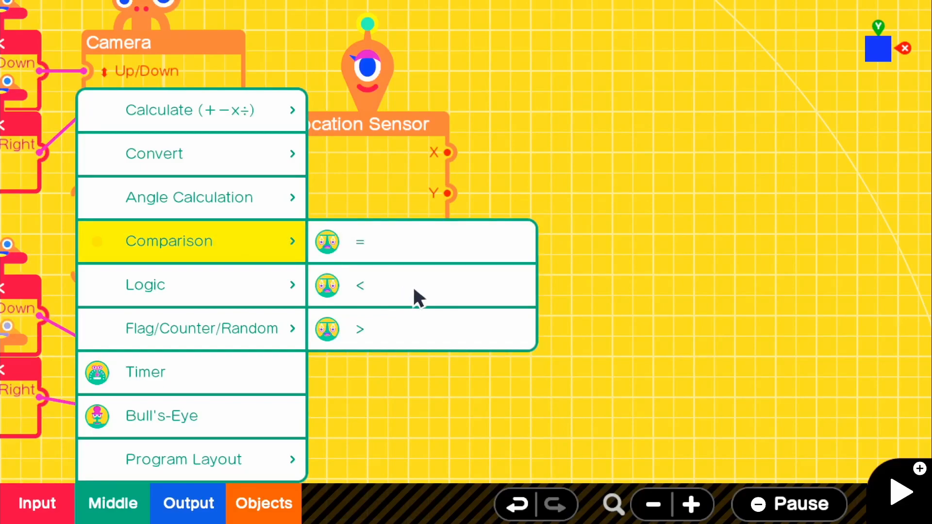
pyautogui.click(360, 286)
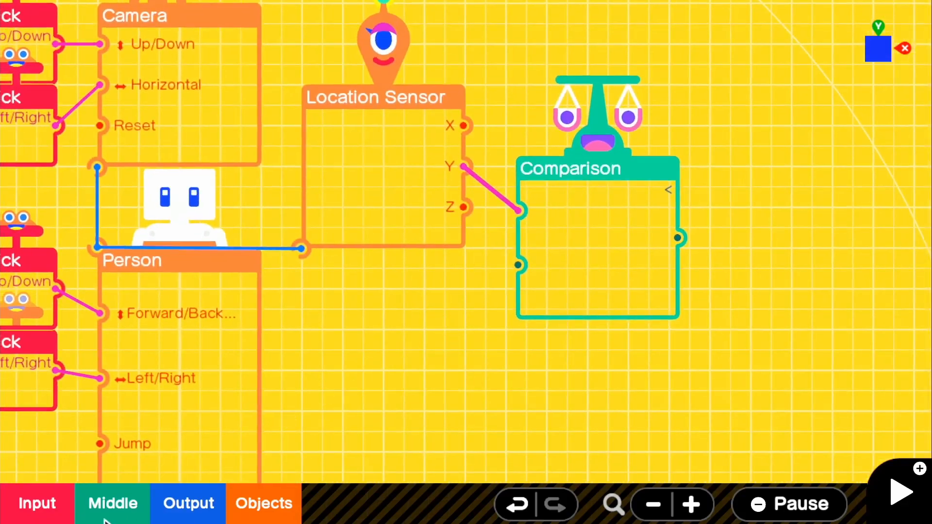
# Step: Add a Constant input node and set its output value to -10.00
pyautogui.click(112, 503)
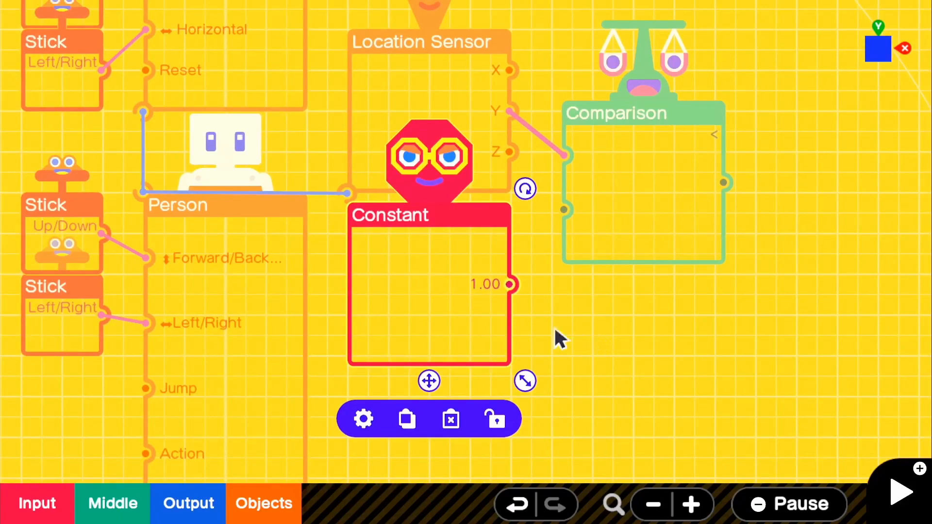
pyautogui.click(363, 418)
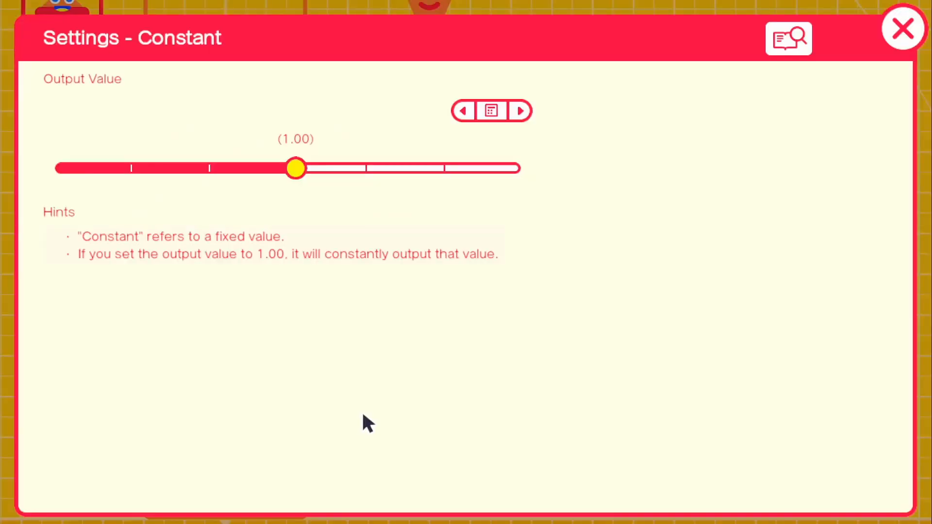
pyautogui.click(464, 111)
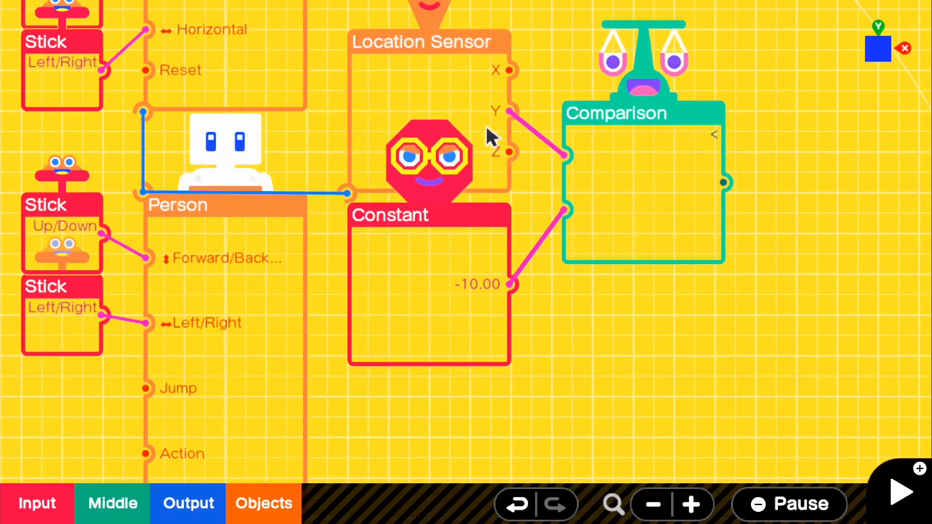
pyautogui.moveTo(253, 315)
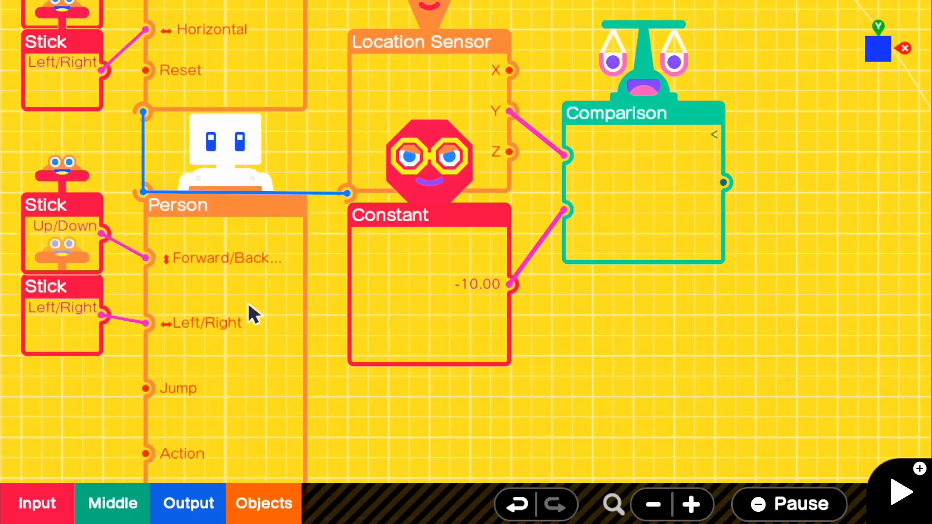
pyautogui.moveTo(265, 273)
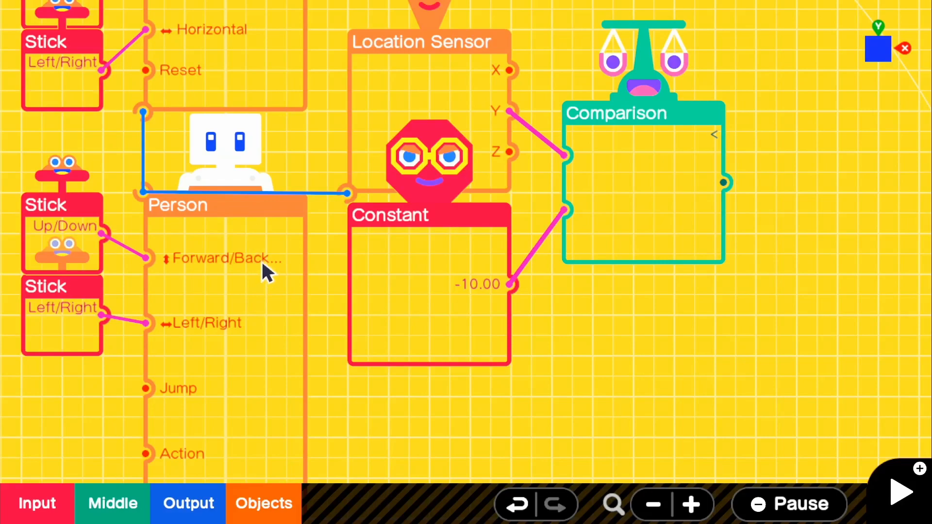
pyautogui.moveTo(669, 159)
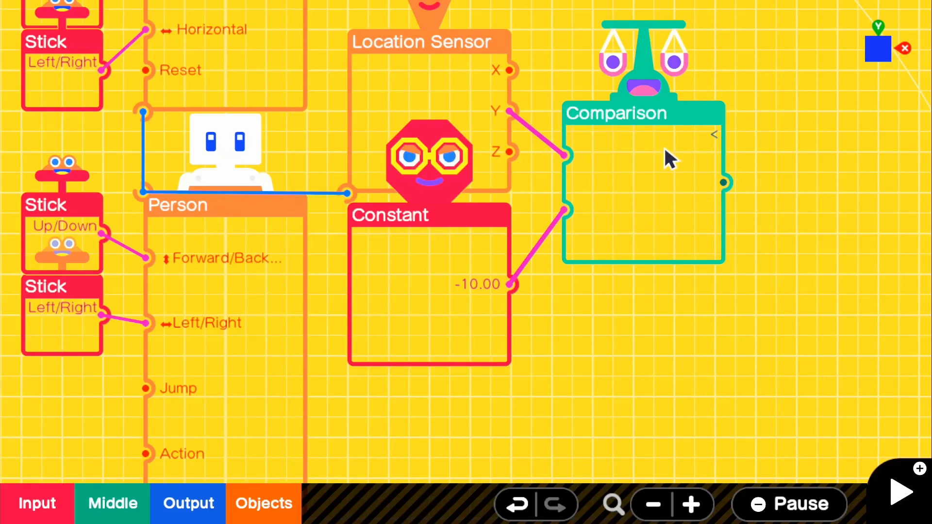
pyautogui.moveTo(785, 238)
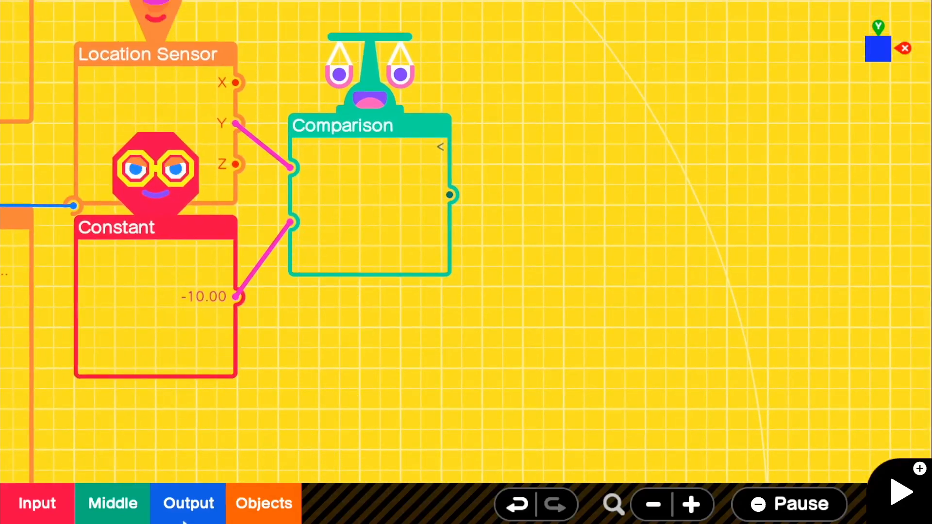
# Step: Add a Retry Game node from the Retry/End/Swap output nodes
pyautogui.click(188, 504)
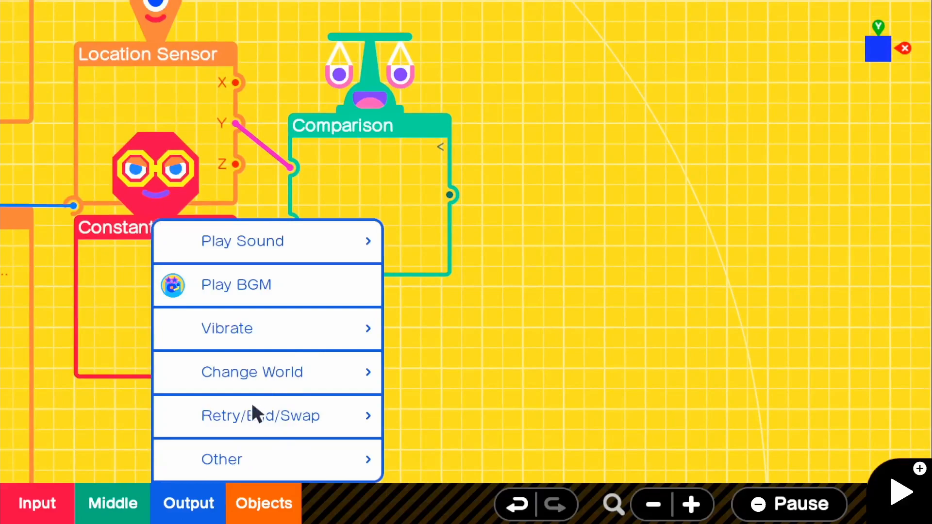
pyautogui.click(261, 416)
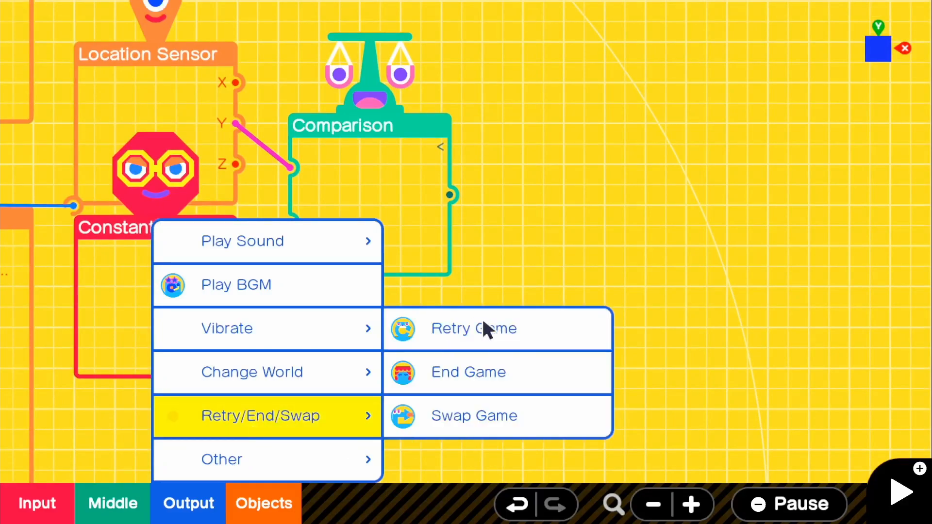
pyautogui.moveTo(529, 339)
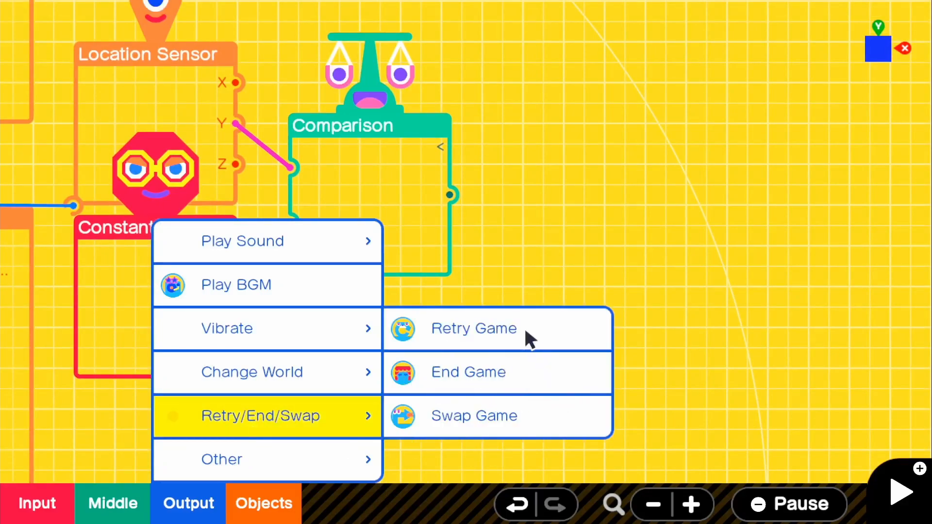
pyautogui.moveTo(535, 330)
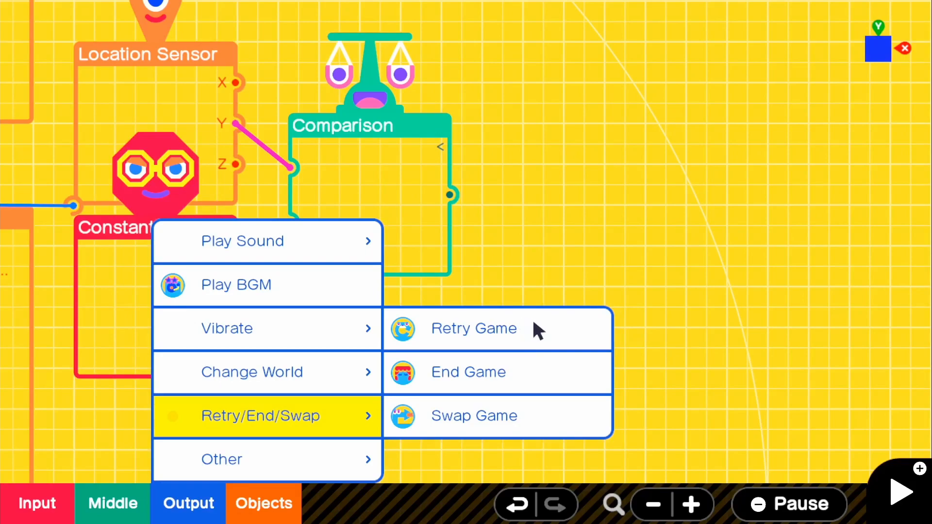
pyautogui.click(473, 328)
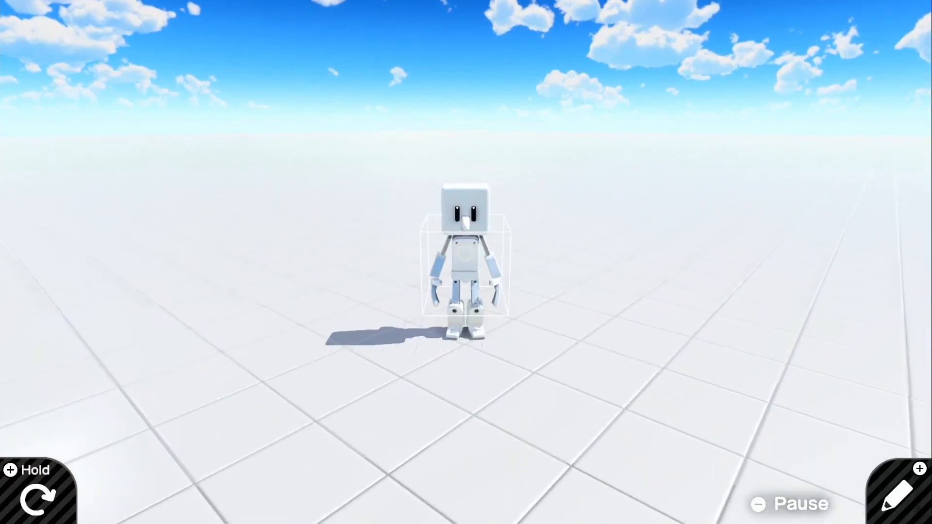
# Step: Back in programming, add a World node and set its World Shape to None
pyautogui.click(901, 493)
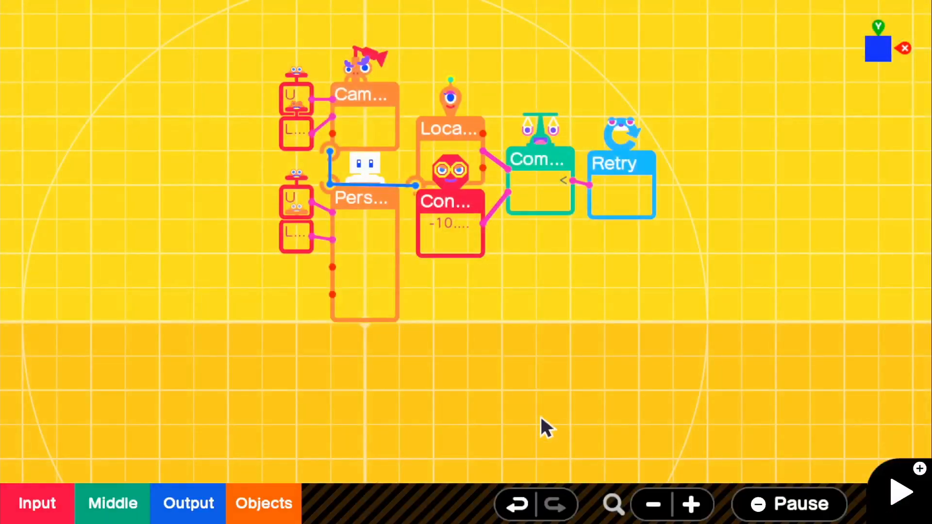
pyautogui.click(263, 503)
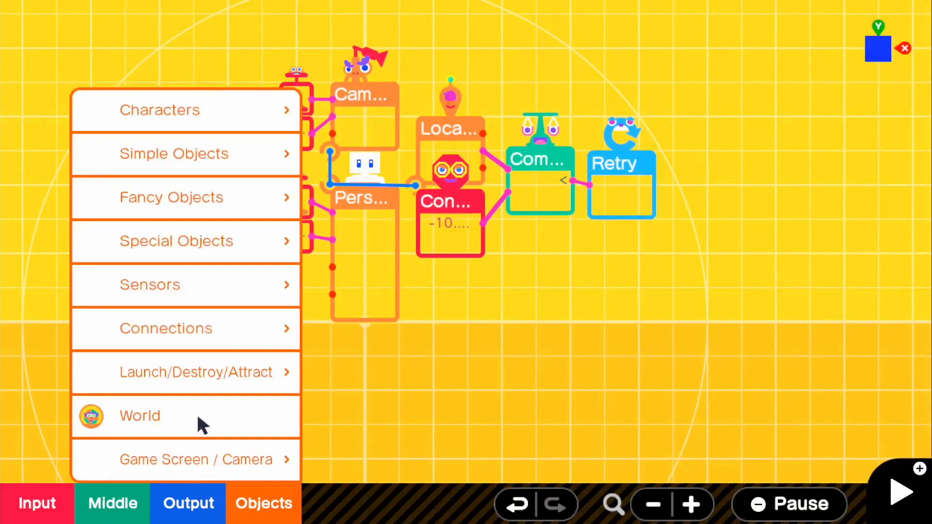
pyautogui.click(139, 415)
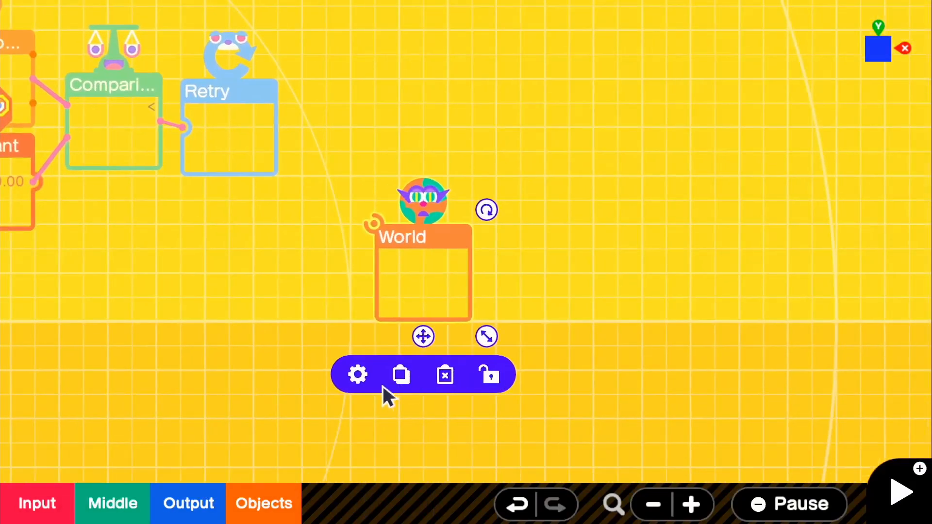
pyautogui.click(356, 374)
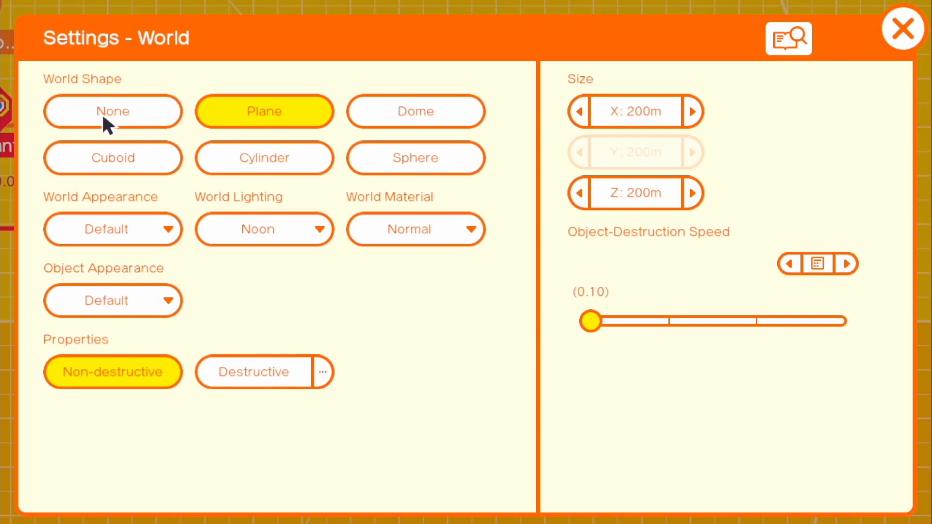
pyautogui.click(112, 111)
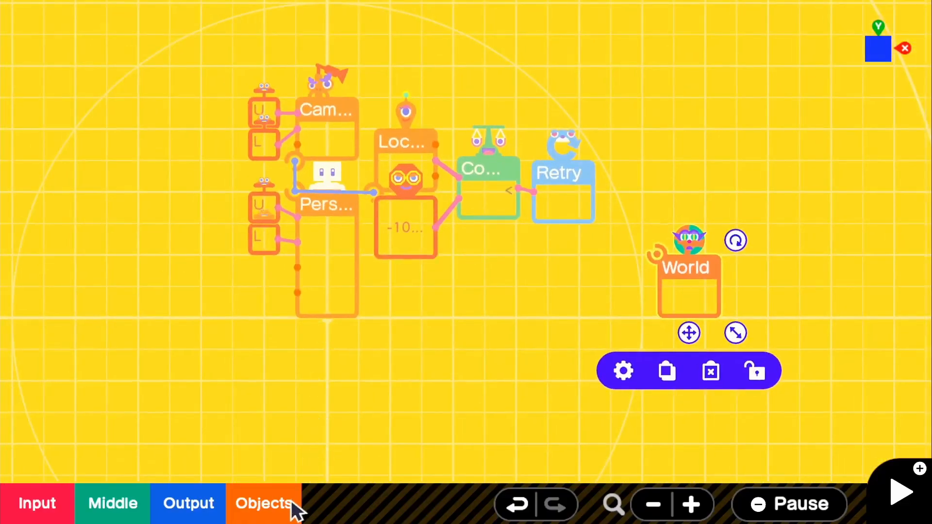
# Step: Add a Box sized 3.20 m along X and Z, then test-run the game
pyautogui.click(264, 502)
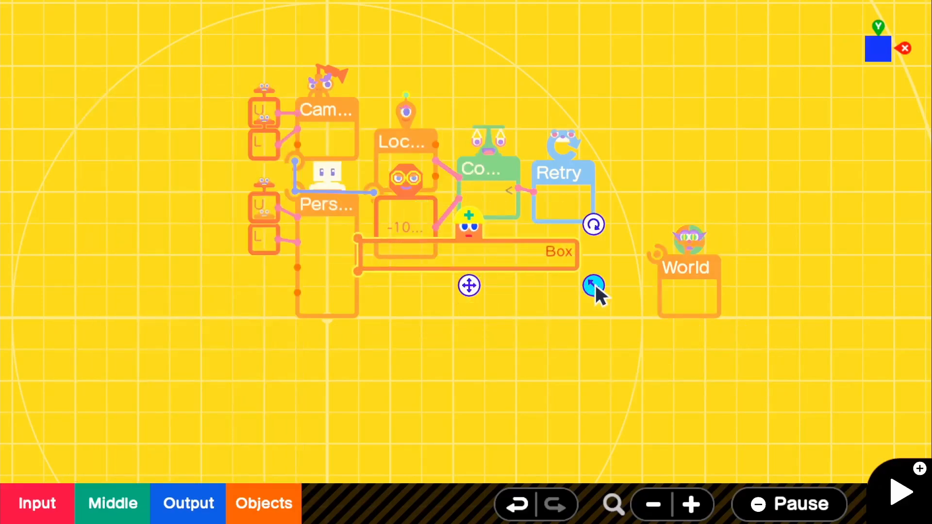
pyautogui.click(593, 285)
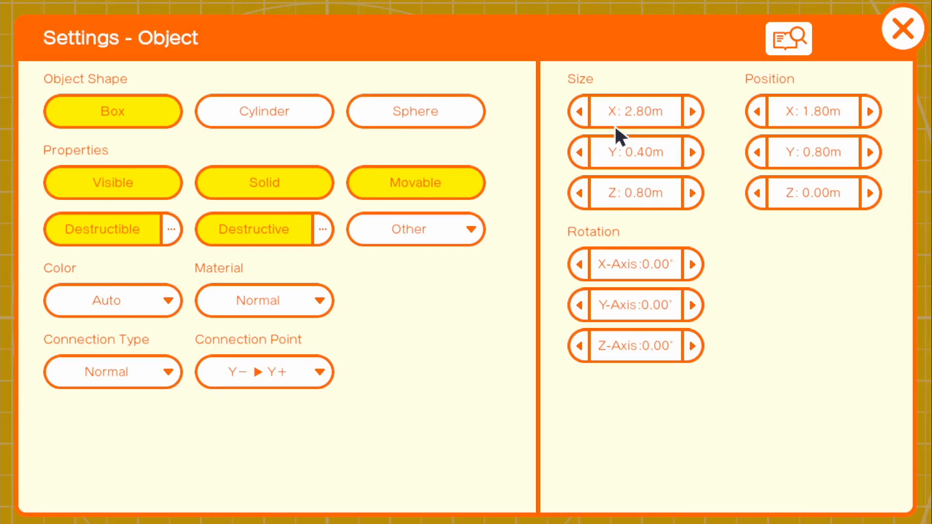
pyautogui.click(691, 112)
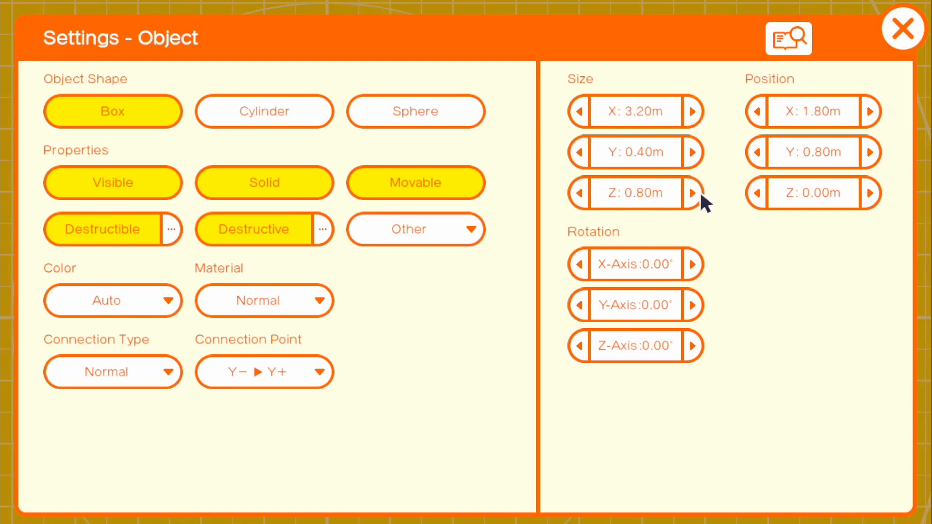
pyautogui.click(691, 193)
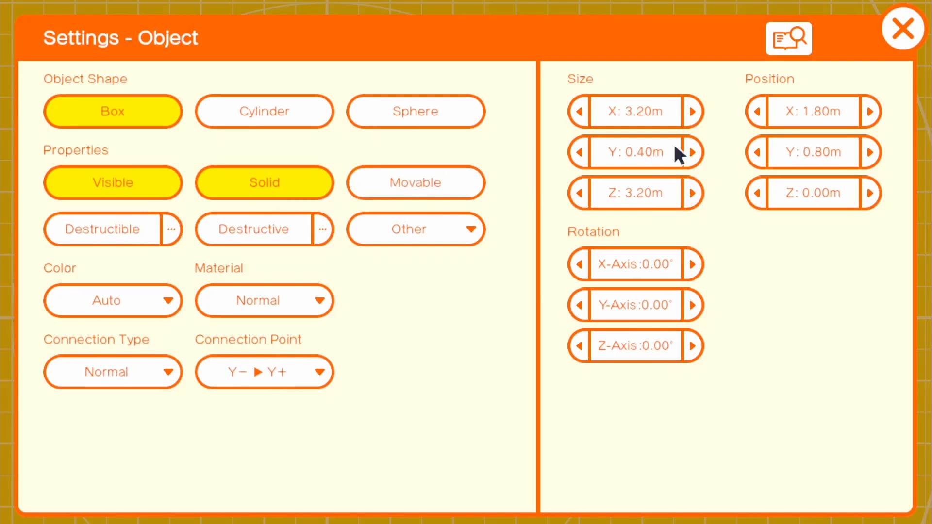
pyautogui.click(903, 29)
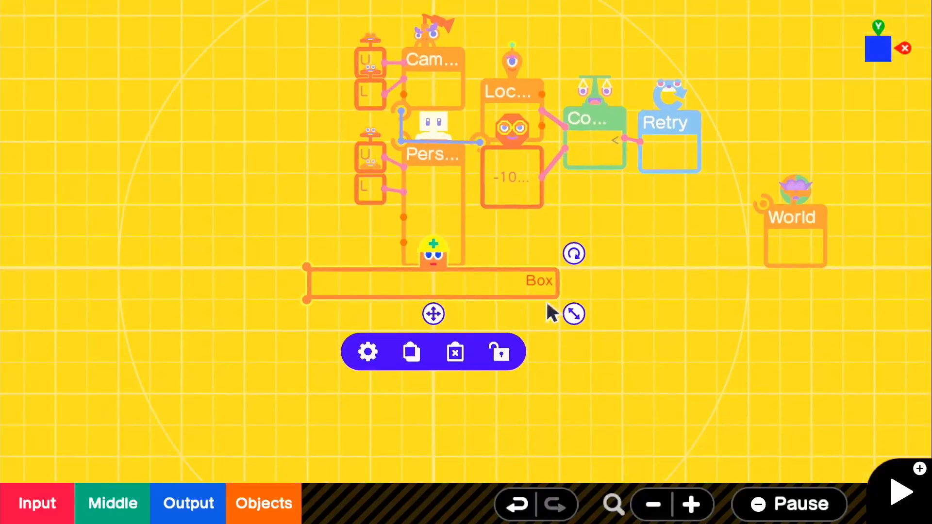
pyautogui.click(901, 492)
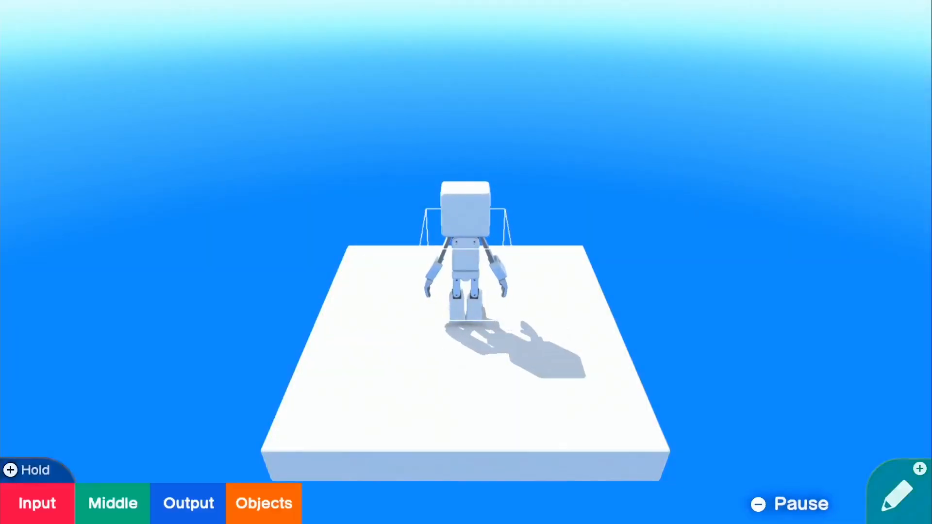
# Step: Raise the Constant's output value from -10.00 to -5.00 and test the fall check
pyautogui.click(898, 493)
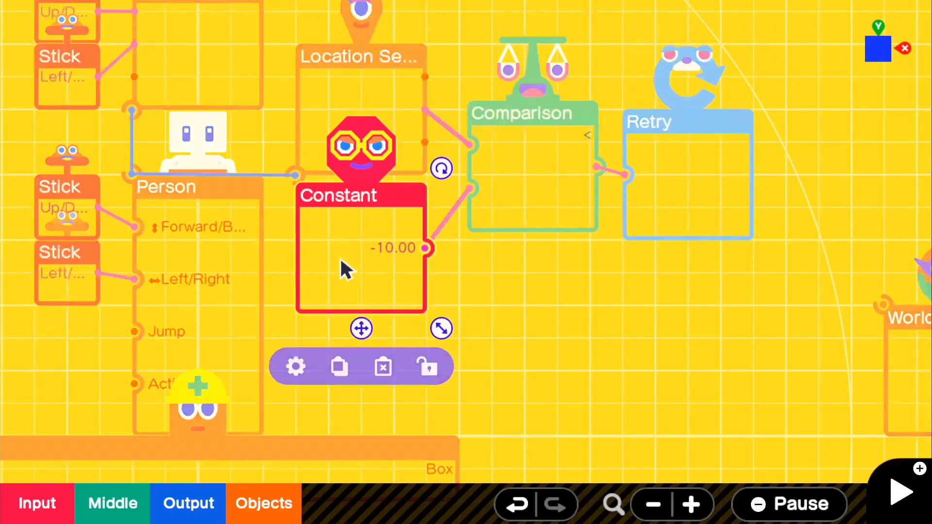
pyautogui.click(294, 366)
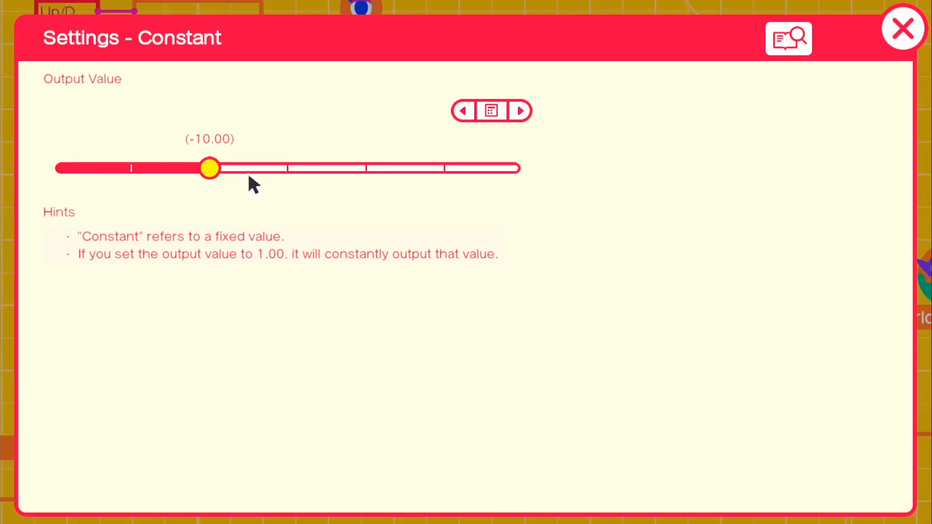
pyautogui.moveTo(198, 192)
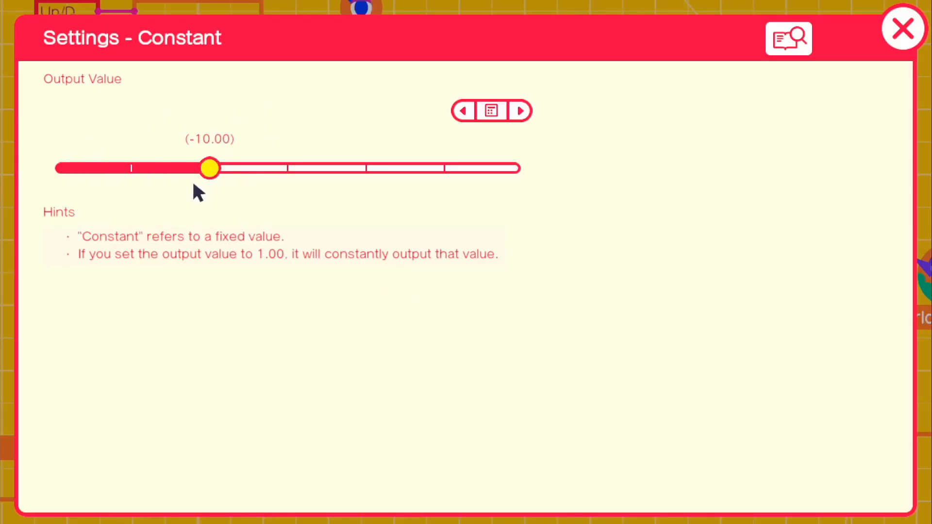
pyautogui.click(519, 110)
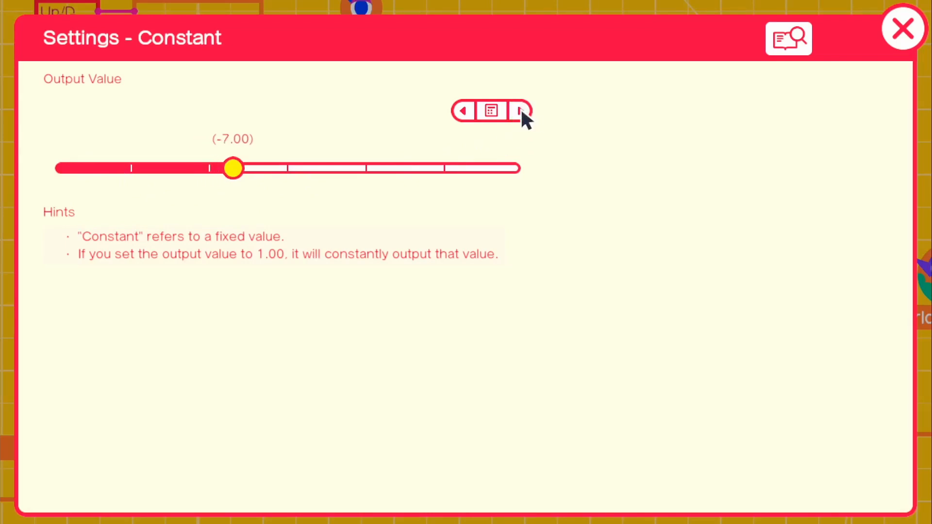
pyautogui.click(519, 111)
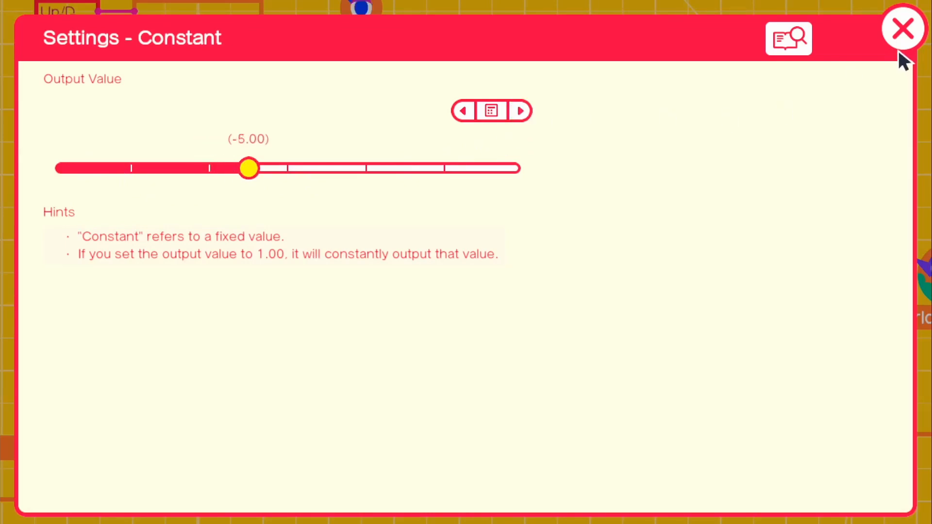
pyautogui.click(902, 29)
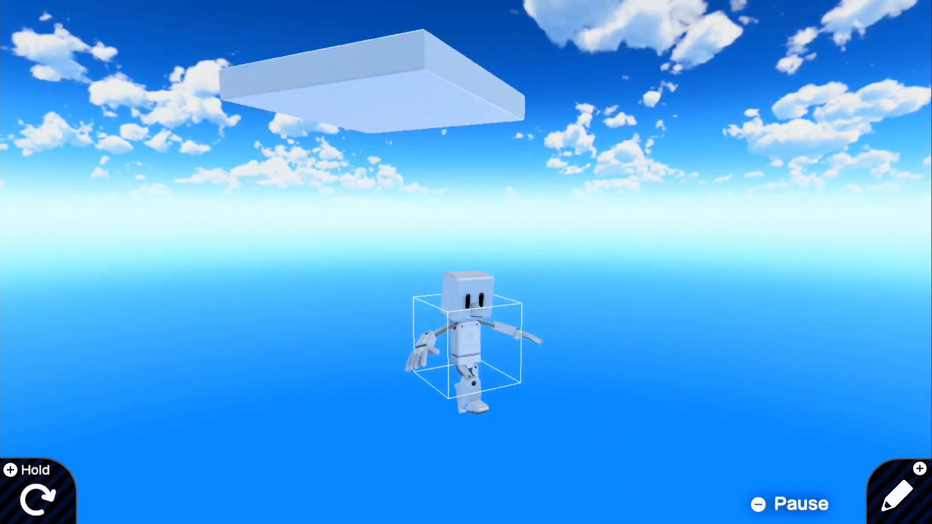
pyautogui.click(899, 495)
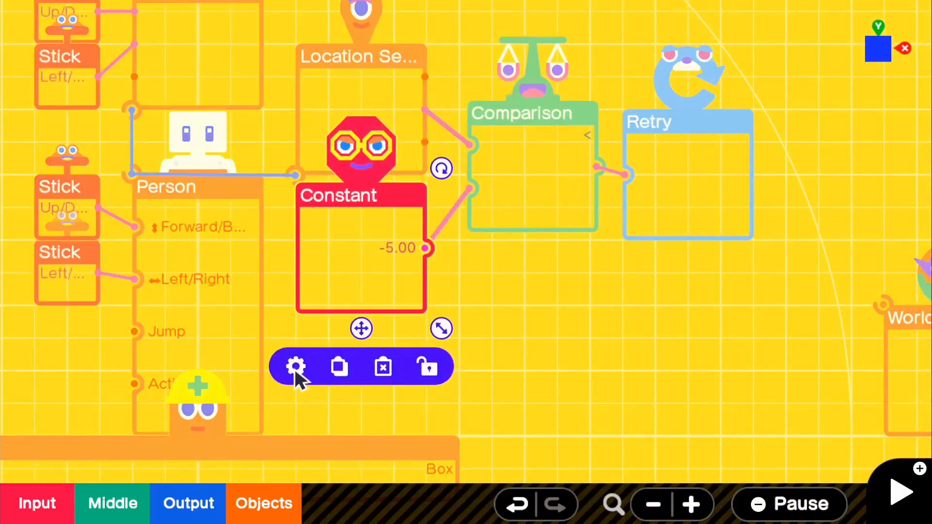
# Step: Lower the Constant's output value to -15.00 and close its settings
pyautogui.click(294, 367)
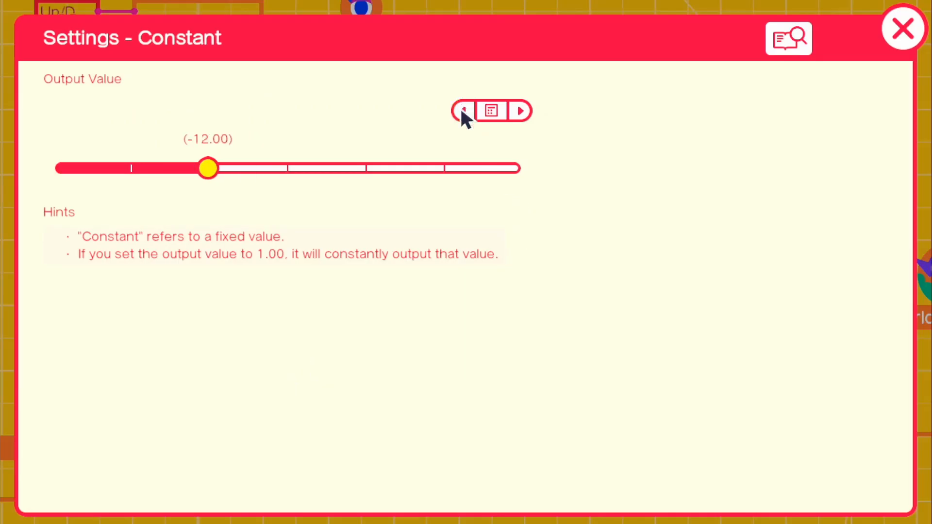
pyautogui.click(464, 111)
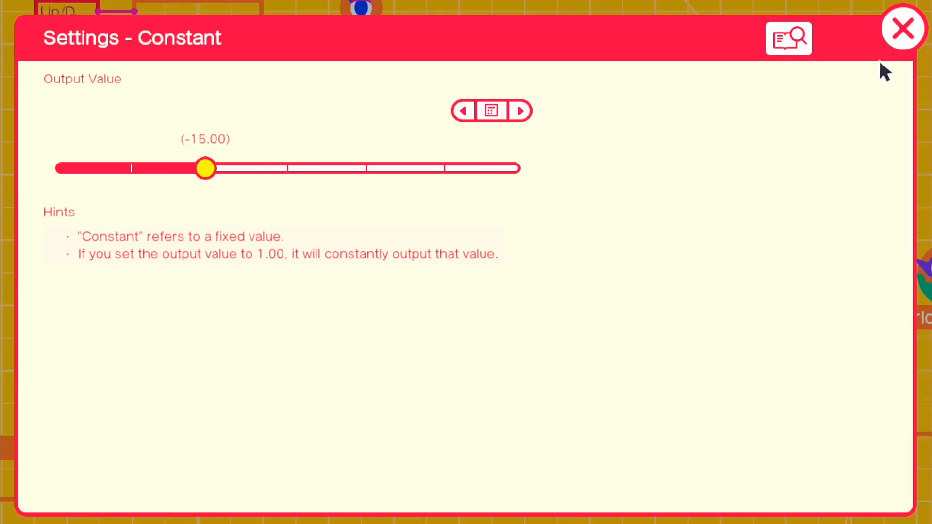
pyautogui.click(902, 28)
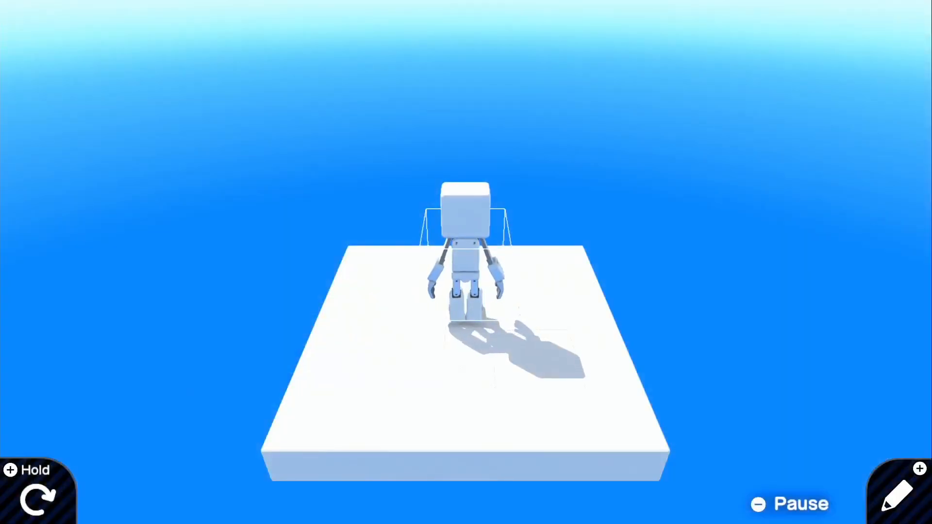